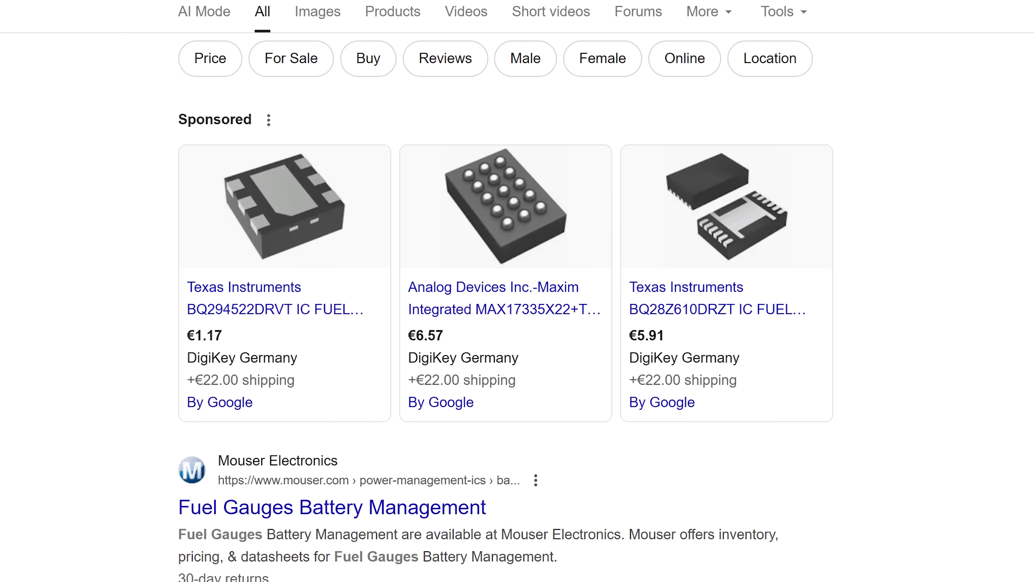
# Step: Open the BQ41Z50 datasheet from the TI fuel gauge chart and scroll through it
pyautogui.scroll(-3)
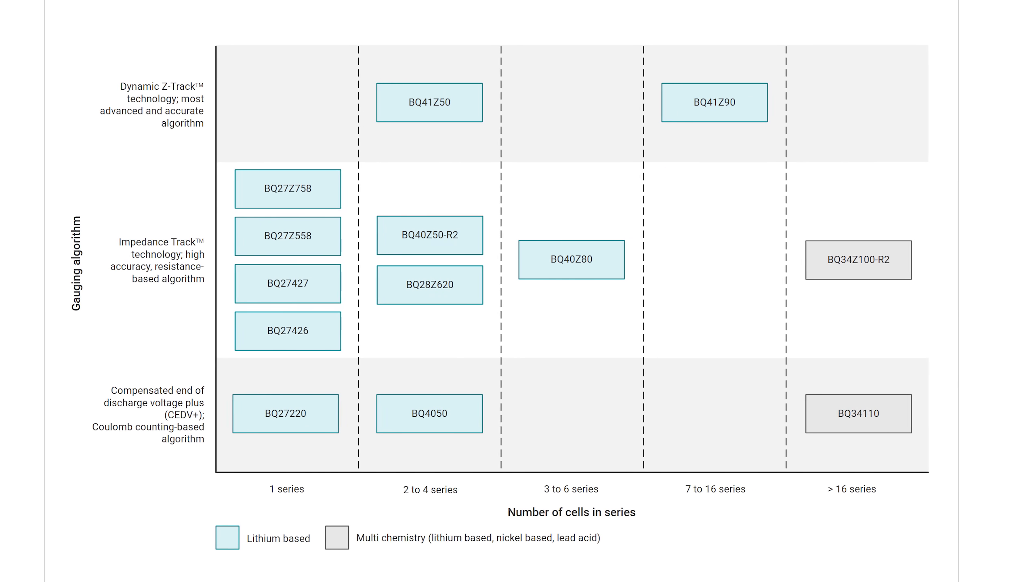
pyautogui.click(429, 103)
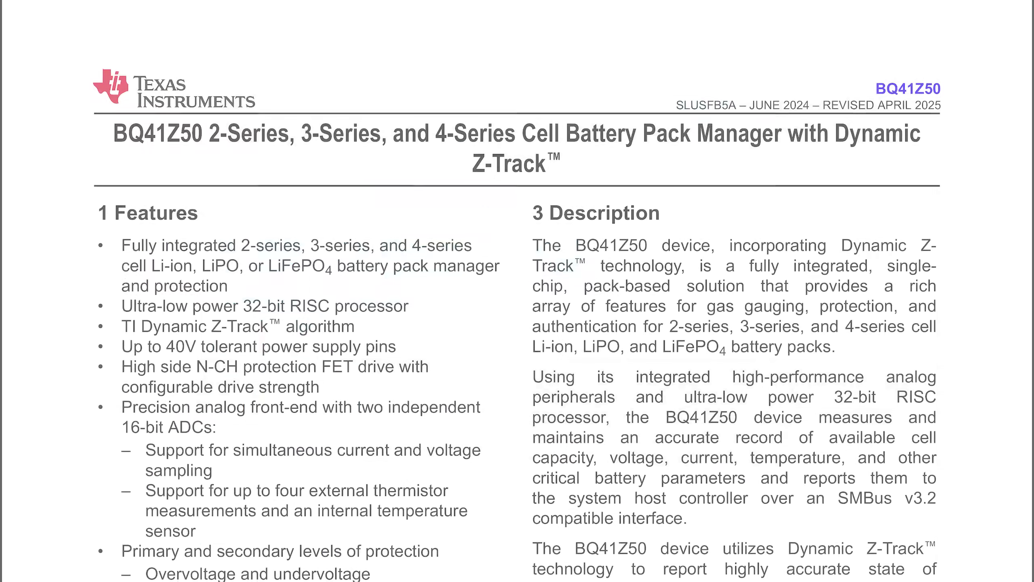
pyautogui.scroll(-3)
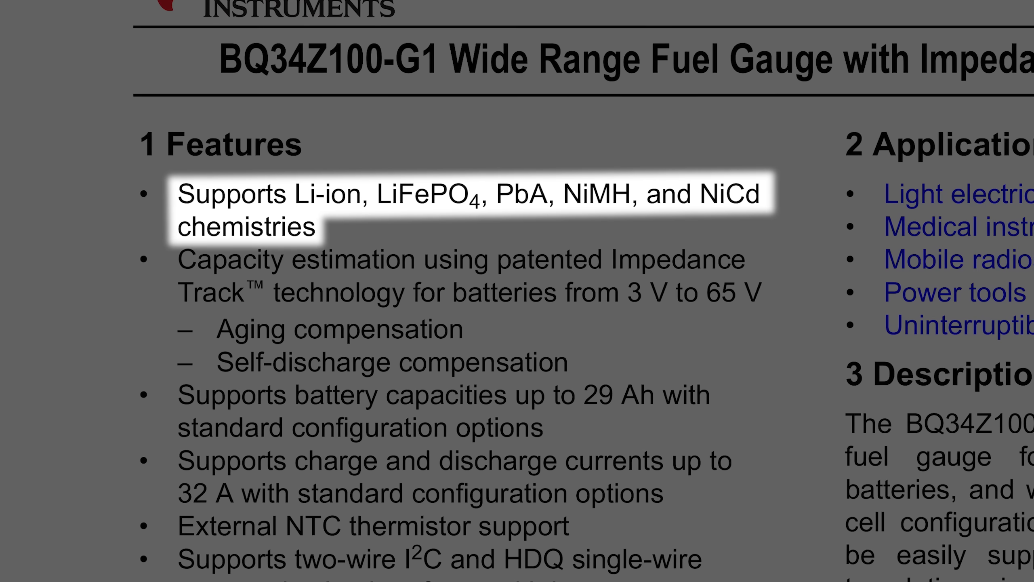
pyautogui.scroll(-3)
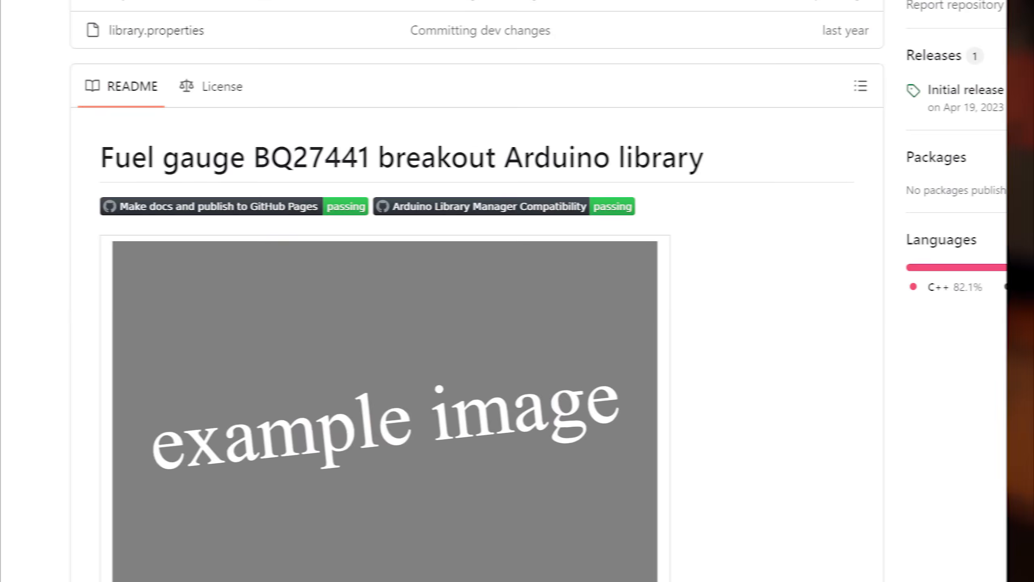
# Step: Scroll through the BQ27441 library README to review its contents
pyautogui.scroll(-3)
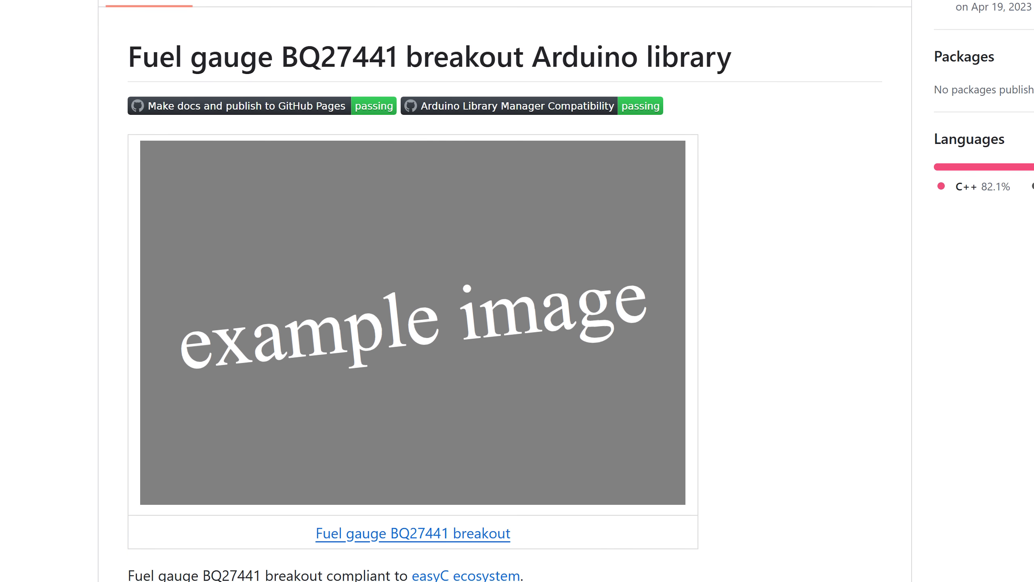
pyautogui.scroll(-3)
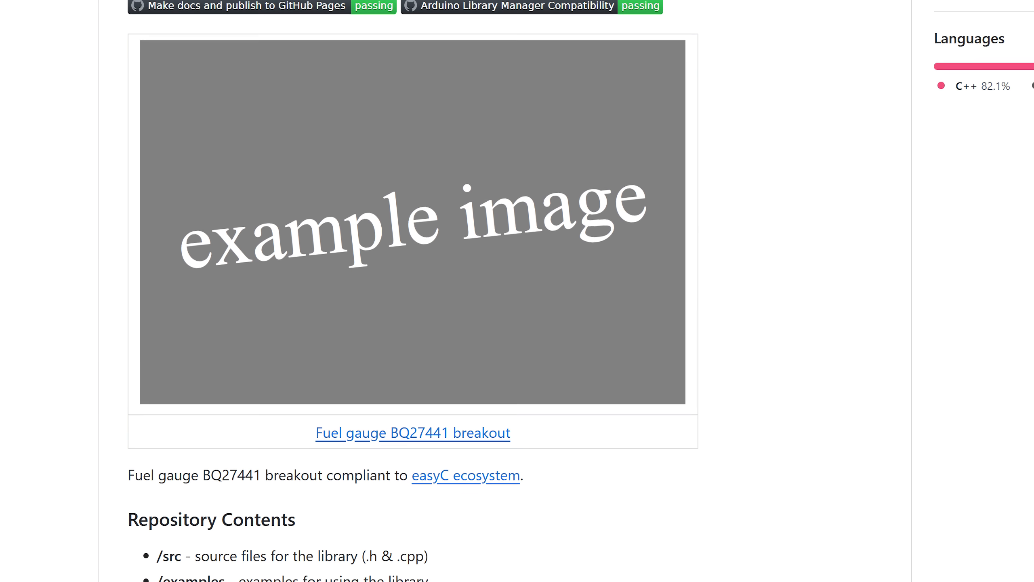
pyautogui.scroll(-3)
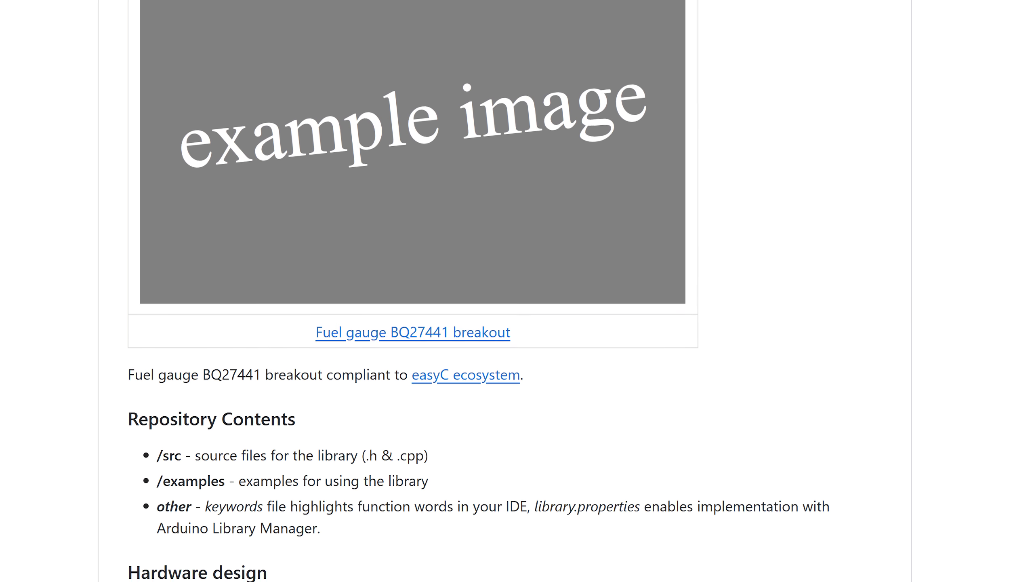
pyautogui.scroll(3)
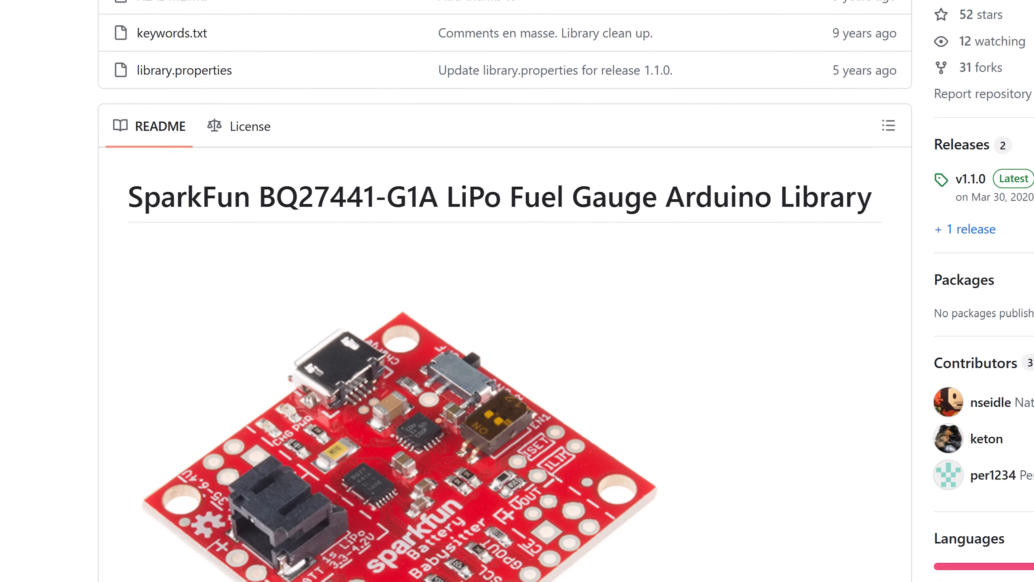
pyautogui.scroll(-3)
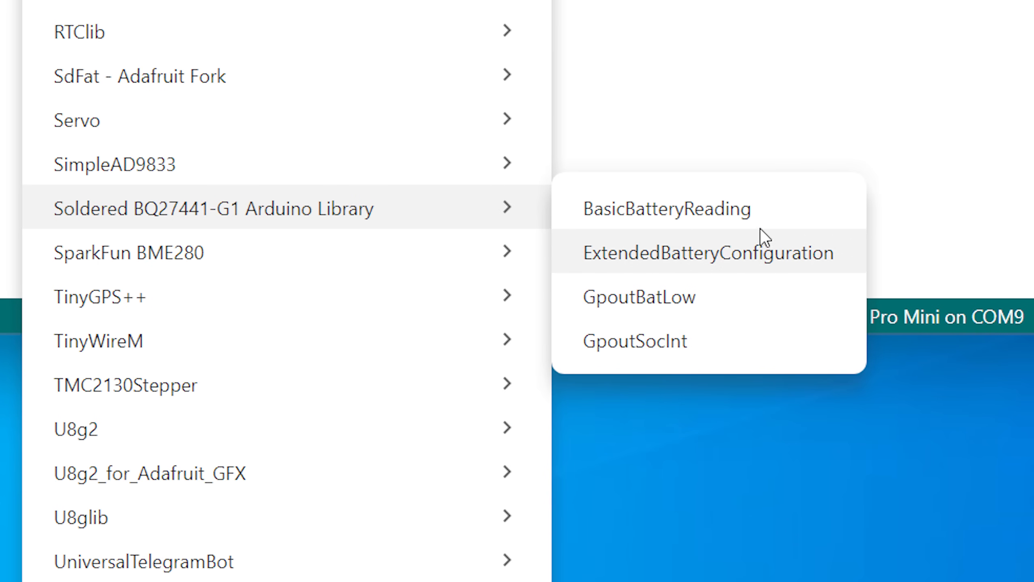
pyautogui.moveTo(606, 273)
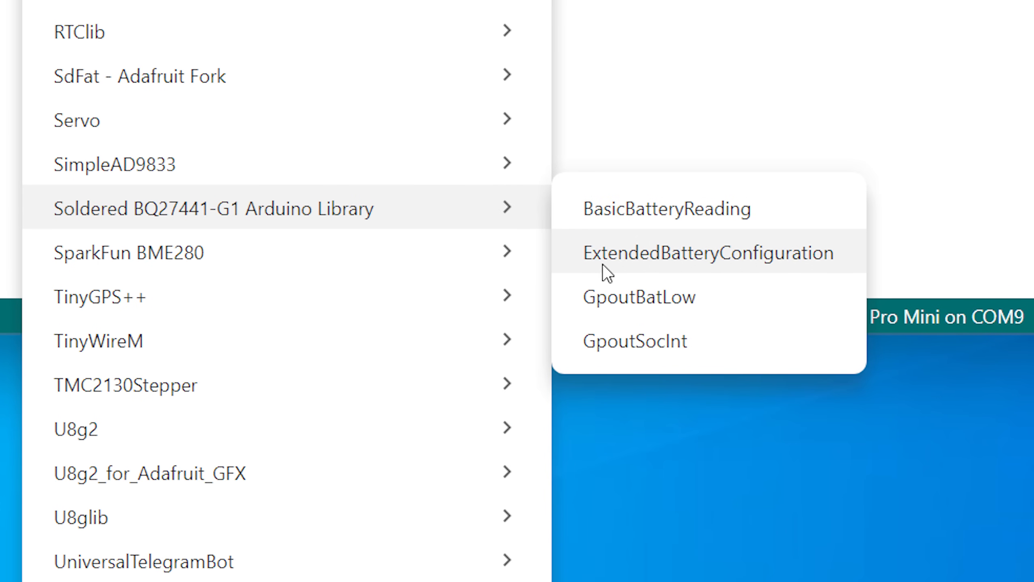
# Step: Set BATTERY_CAPACITY to 2500 and TAPER_CURRENT to 125 in the ExtendedBatteryConfiguration sketch
pyautogui.click(708, 253)
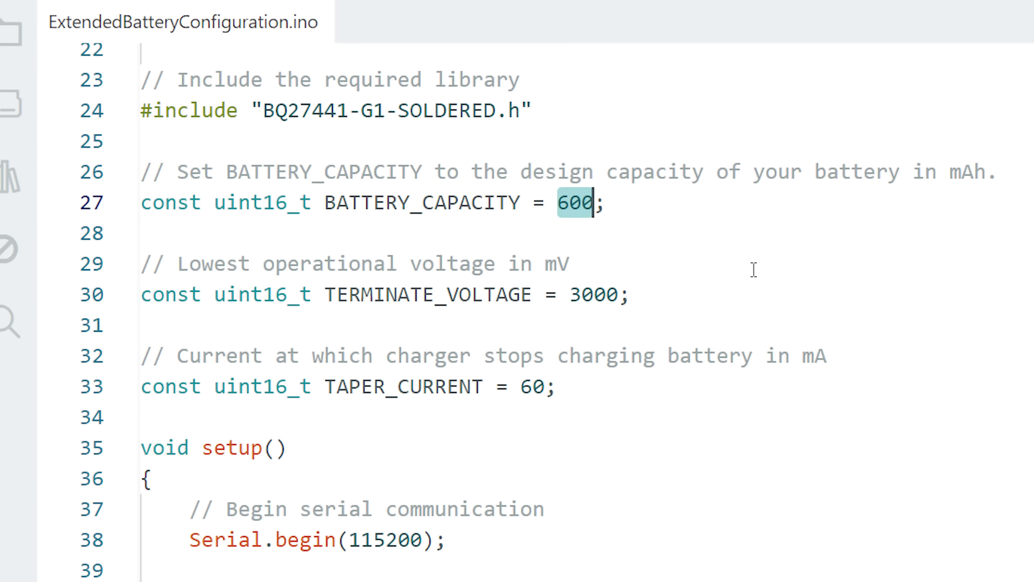
pyautogui.write('2500')
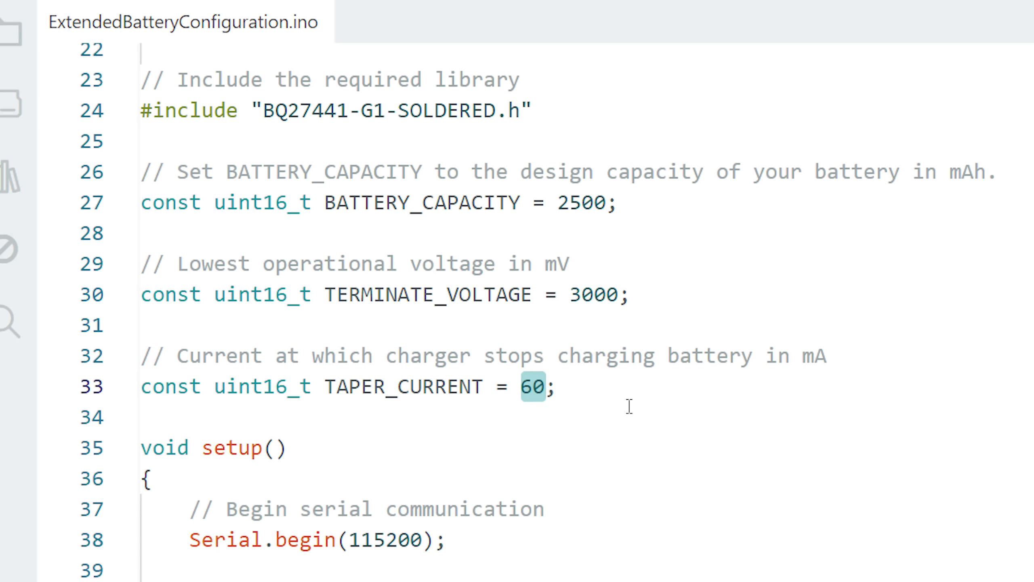
pyautogui.write('125')
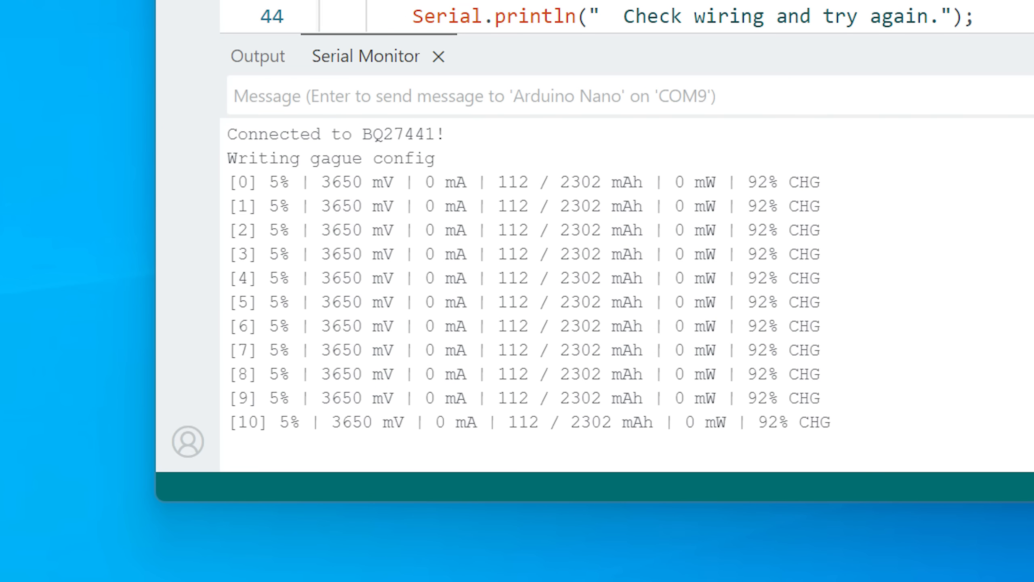
# Step: Scroll the serial monitor to follow the streaming BQ27441 battery readings
pyautogui.scroll(-3)
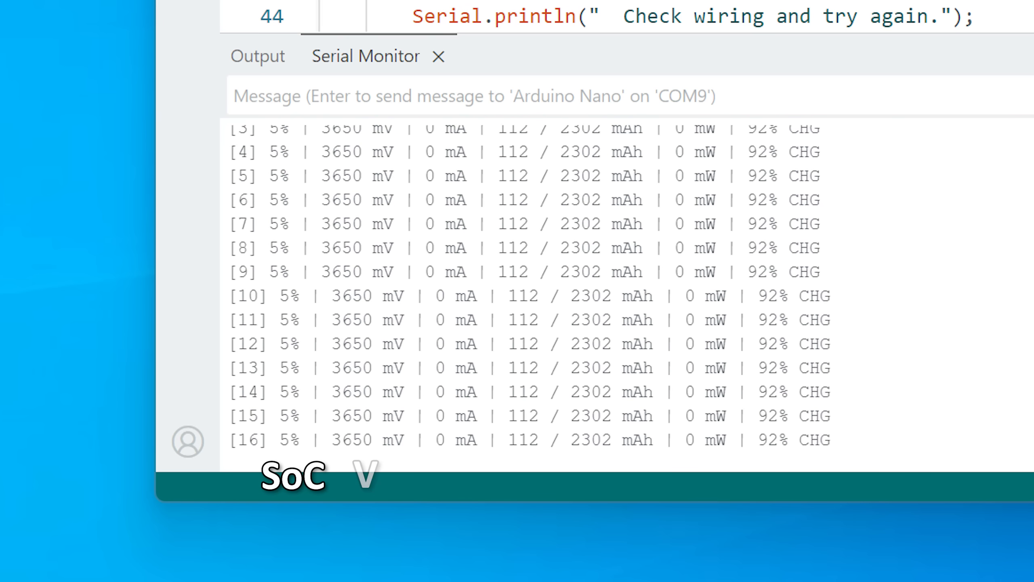
pyautogui.scroll(-3)
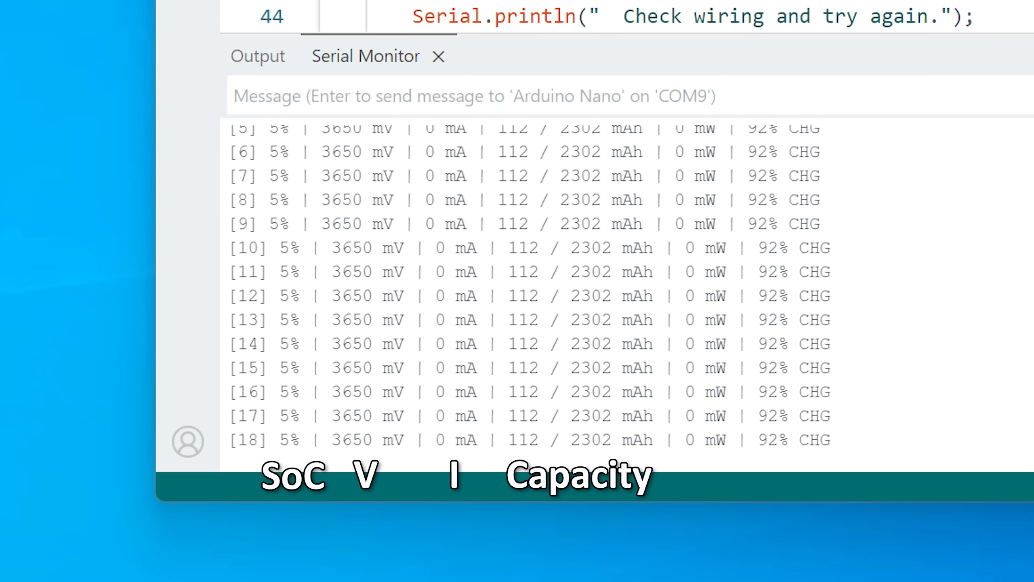
pyautogui.scroll(-3)
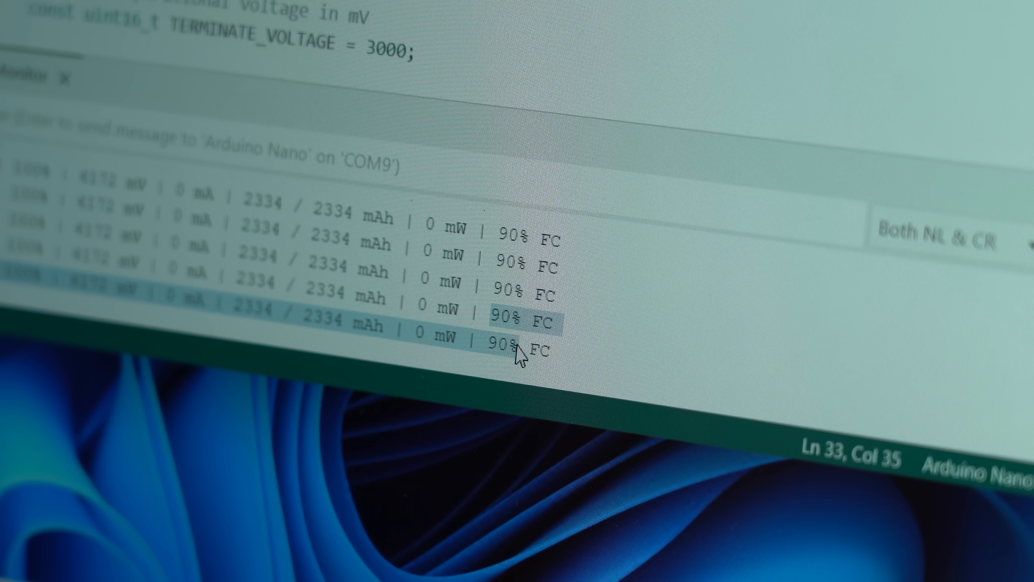
pyautogui.moveTo(645, 318)
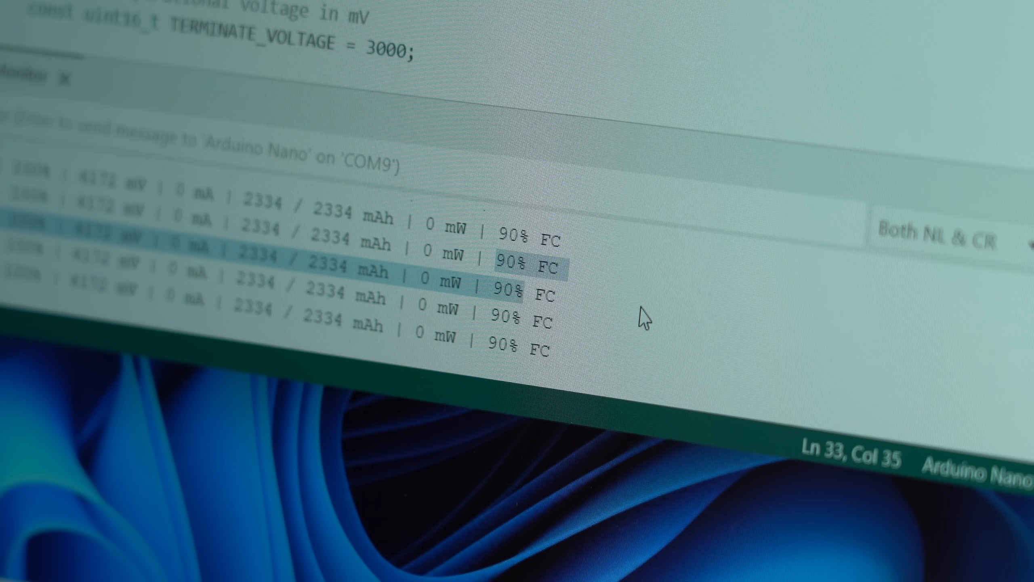